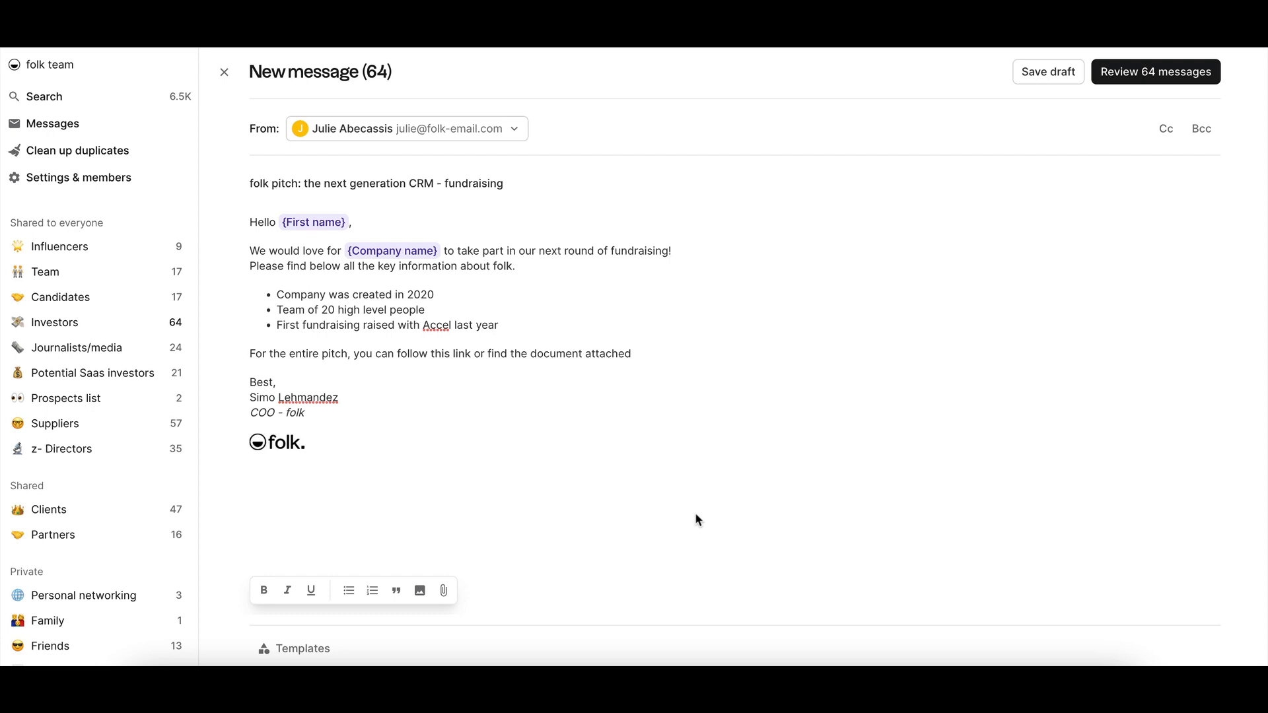
# Save the 64-investor fundraising pitch email as a draft.
pyautogui.click(1048, 71)
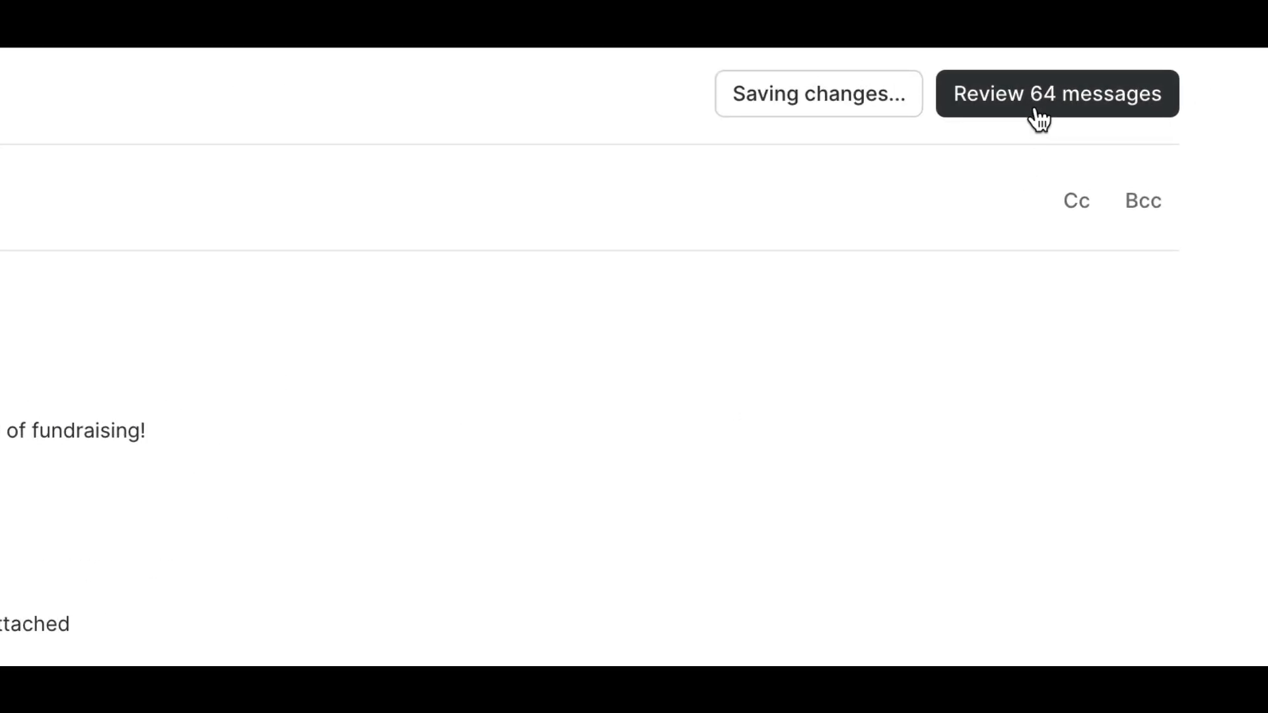
# Review the 64 messages, previewing the third investor's and Pitch's emails, then select search.
pyautogui.click(1056, 93)
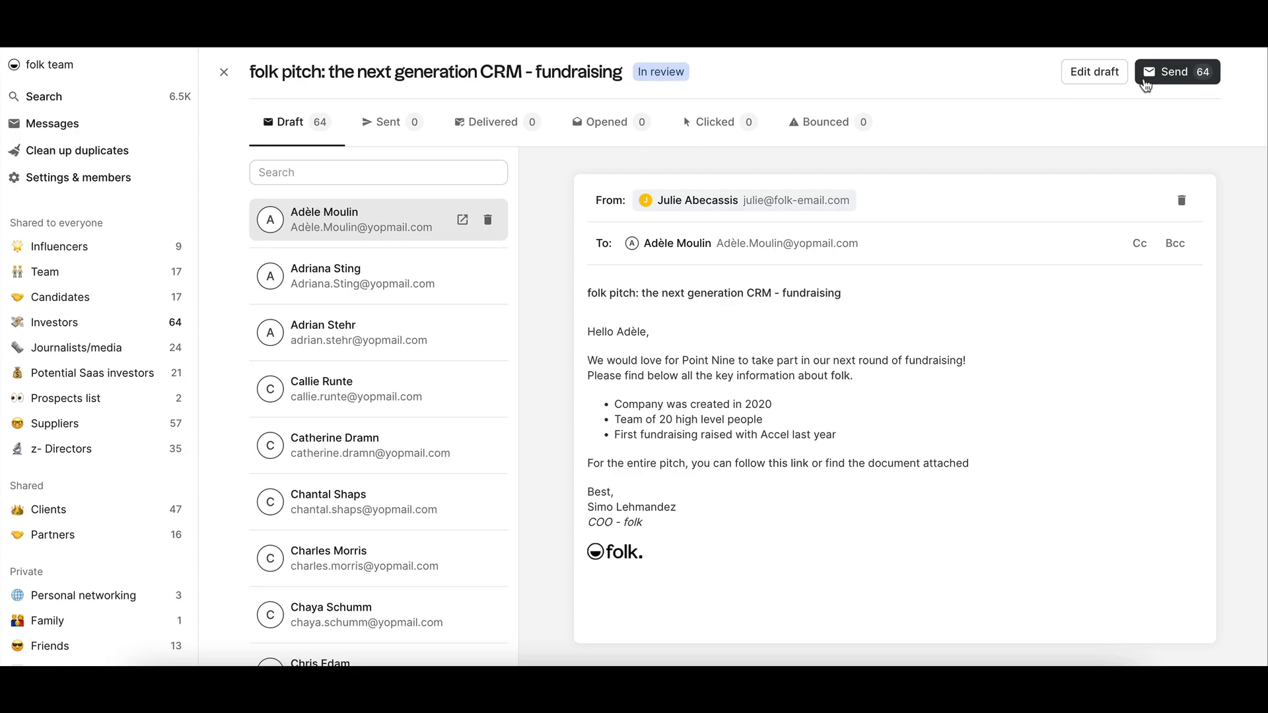
pyautogui.moveTo(548, 278)
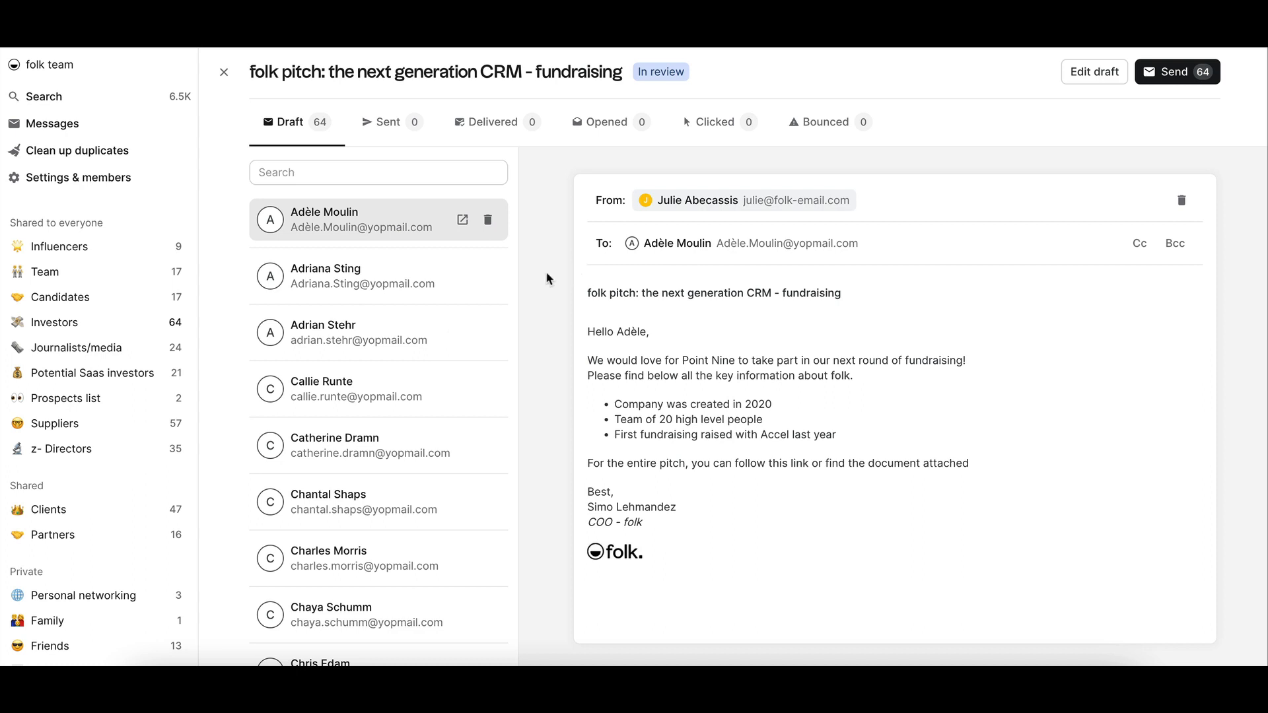
pyautogui.click(364, 333)
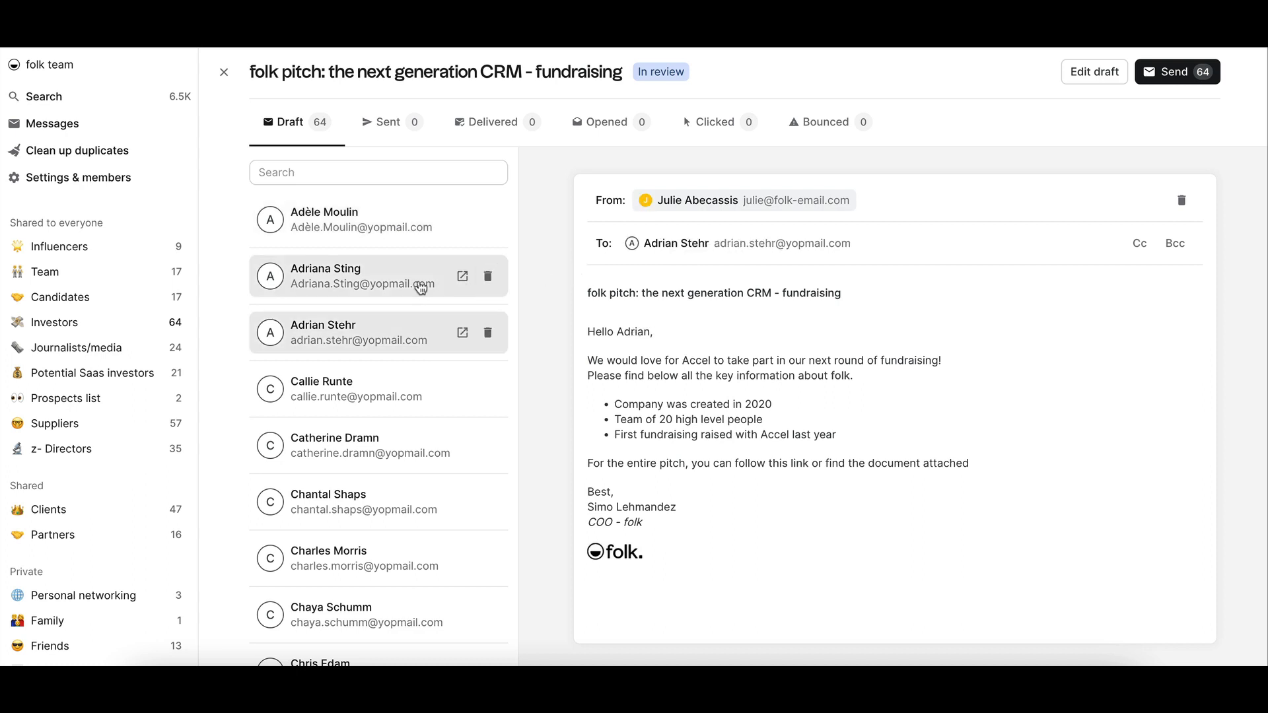
pyautogui.click(364, 444)
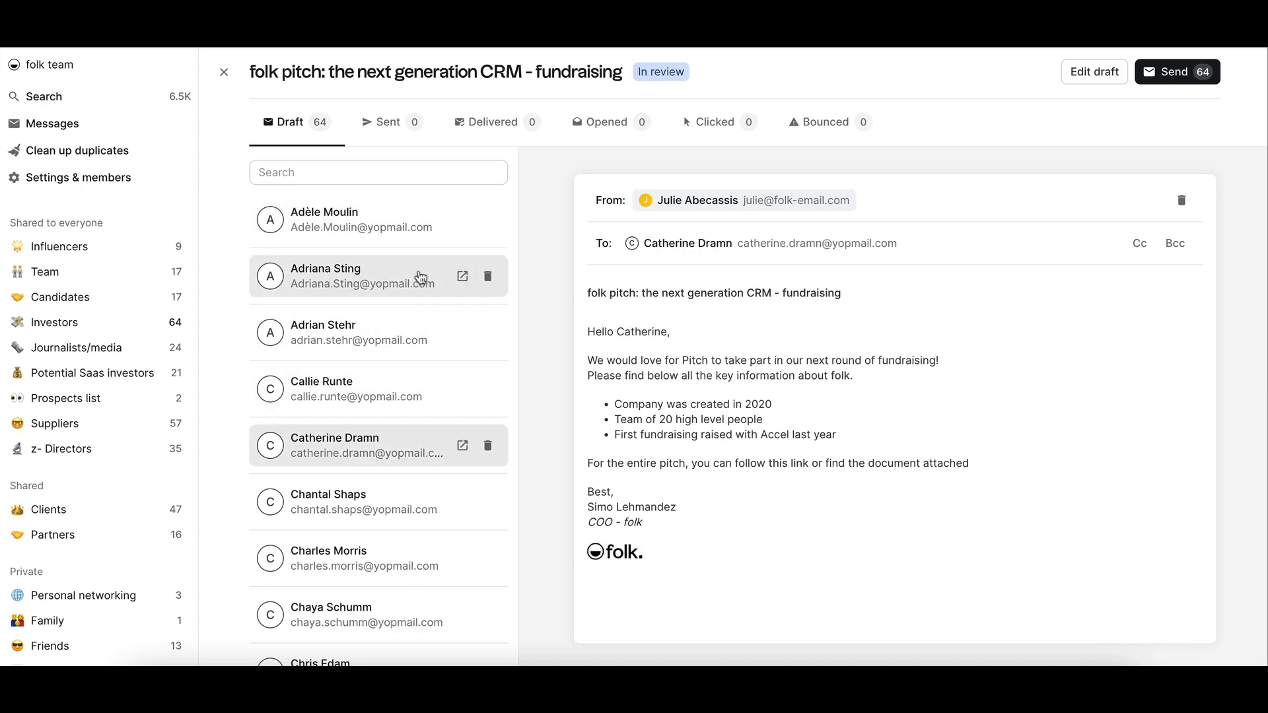
pyautogui.click(378, 172)
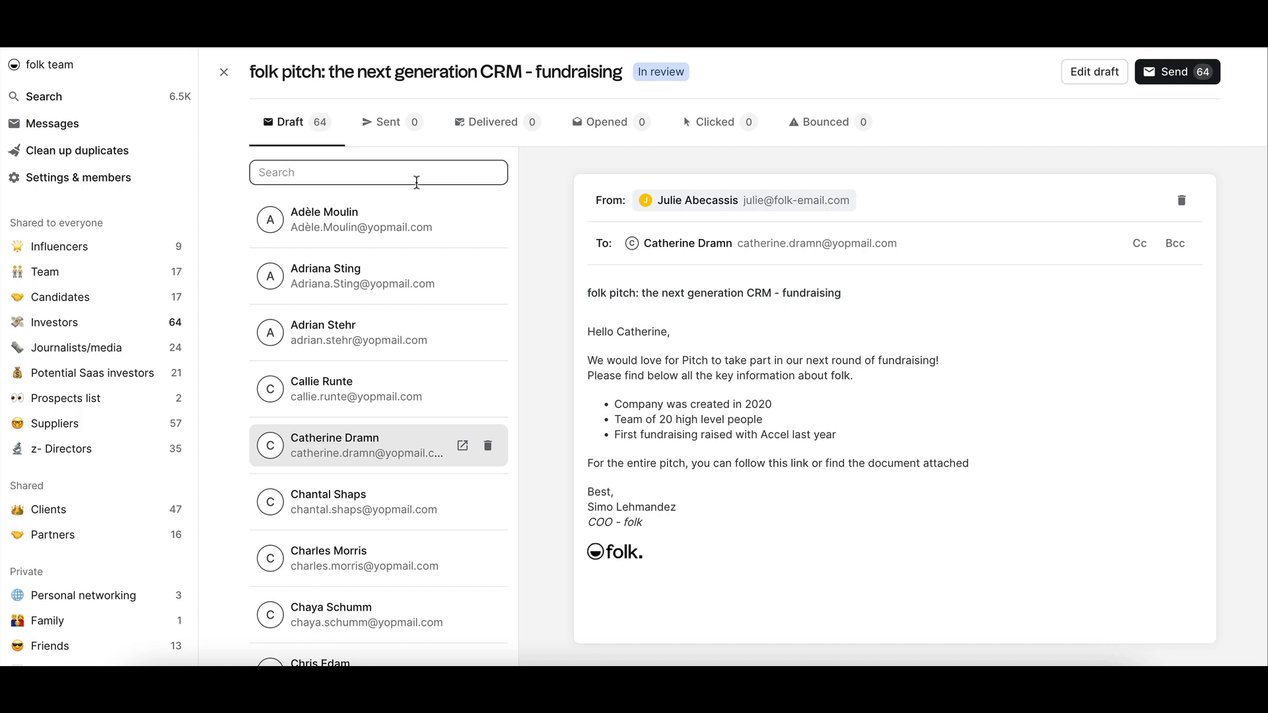
pyautogui.write('ch')
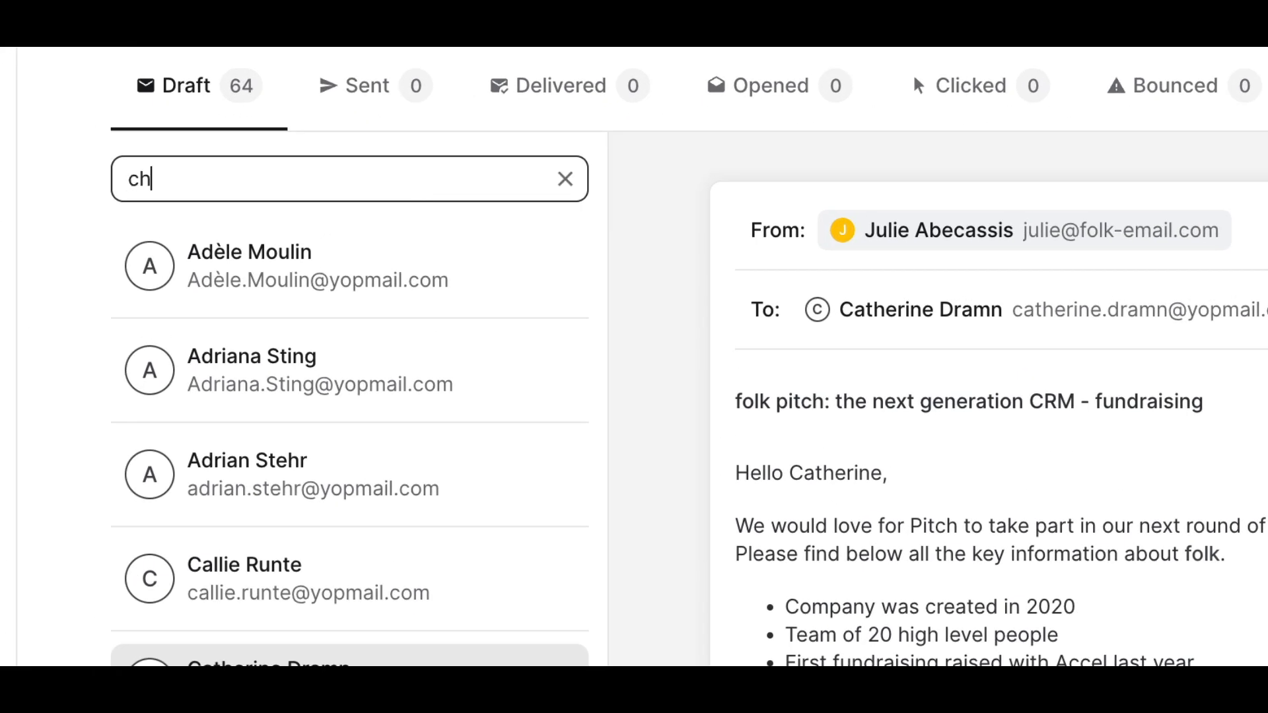
pyautogui.write('ris')
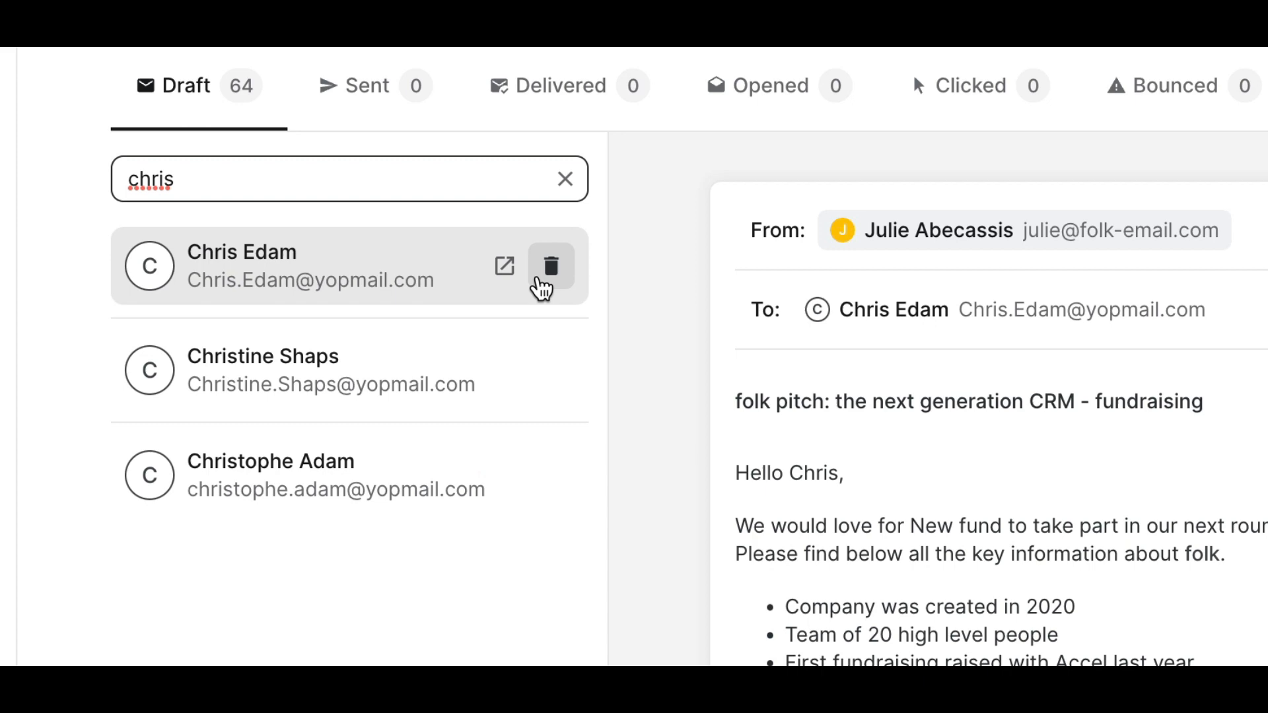
pyautogui.click(551, 267)
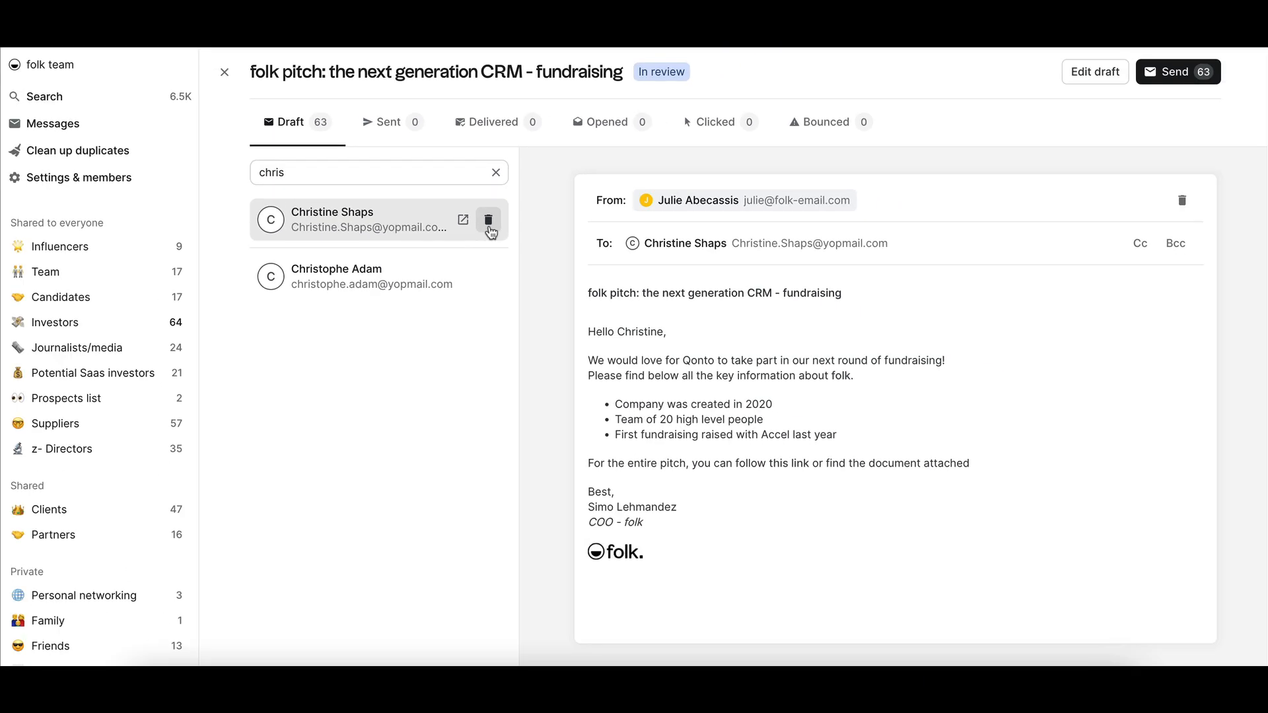
pyautogui.click(497, 173)
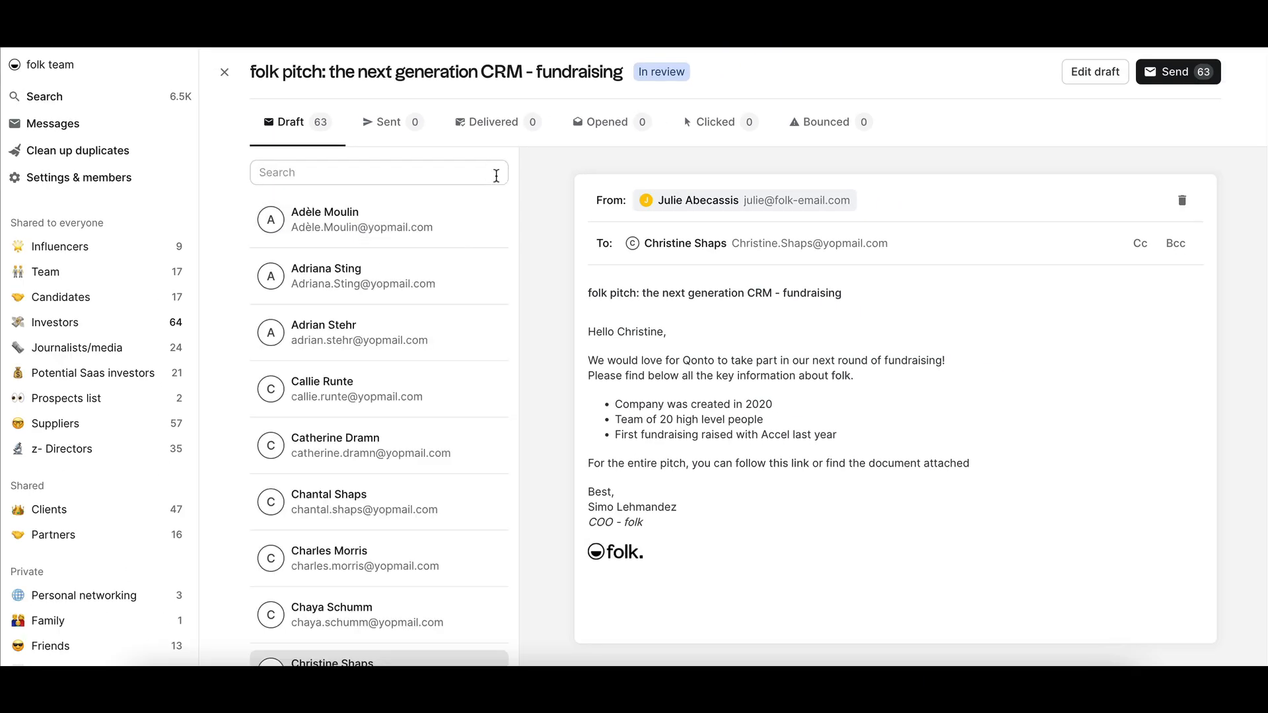
# Add 'hope you're well since our last' and 'How was your event in LA?' lines.
pyautogui.click(364, 220)
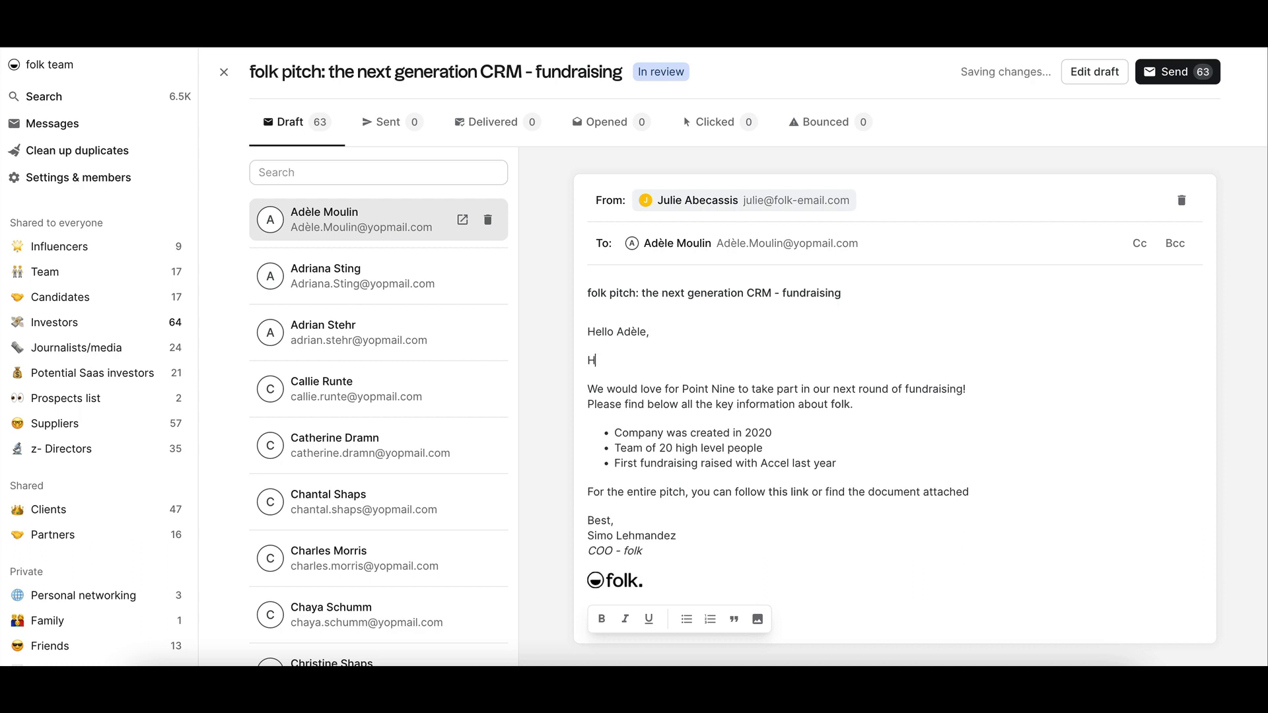
pyautogui.write("ope you're well since our last")
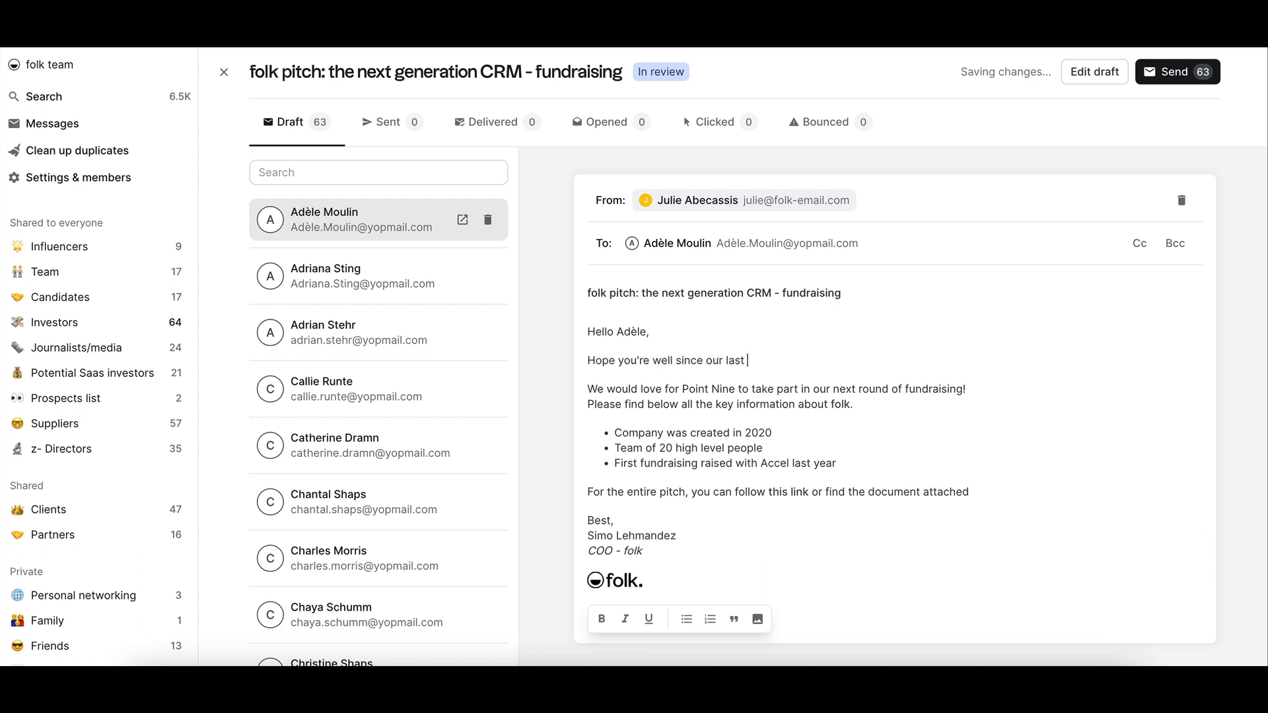
pyautogui.click(361, 276)
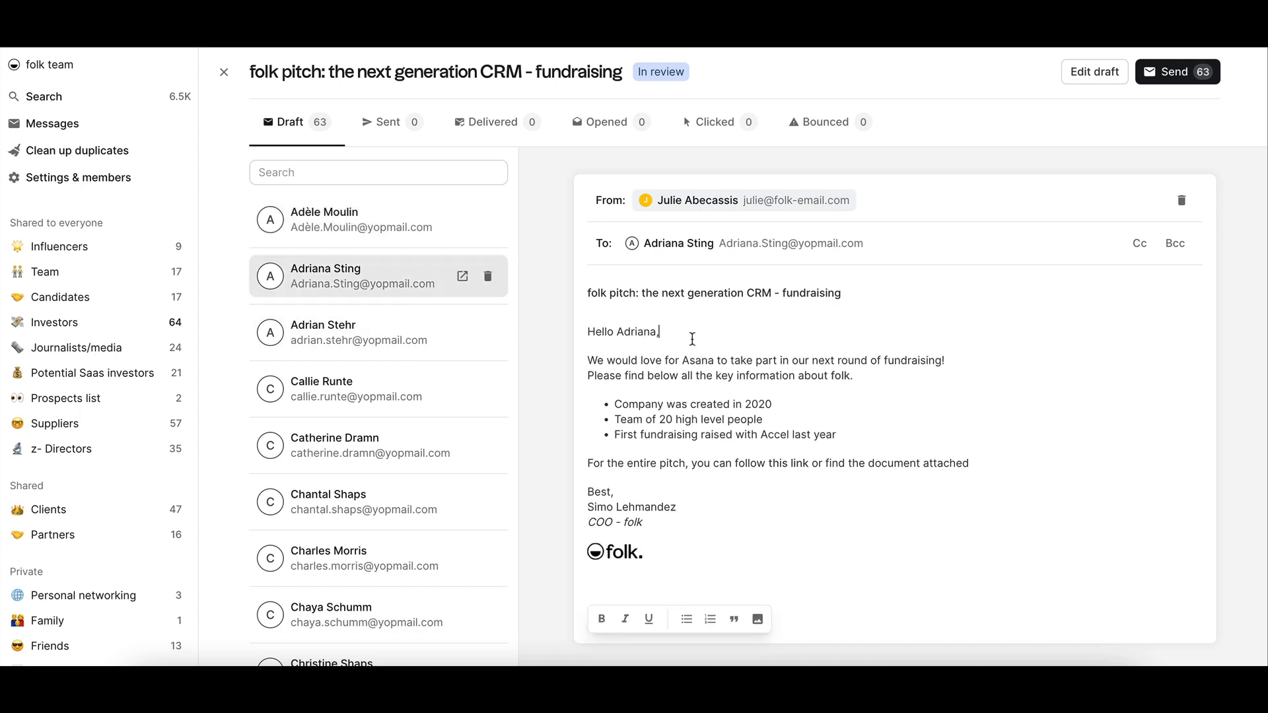
pyautogui.write('How was your event in LA')
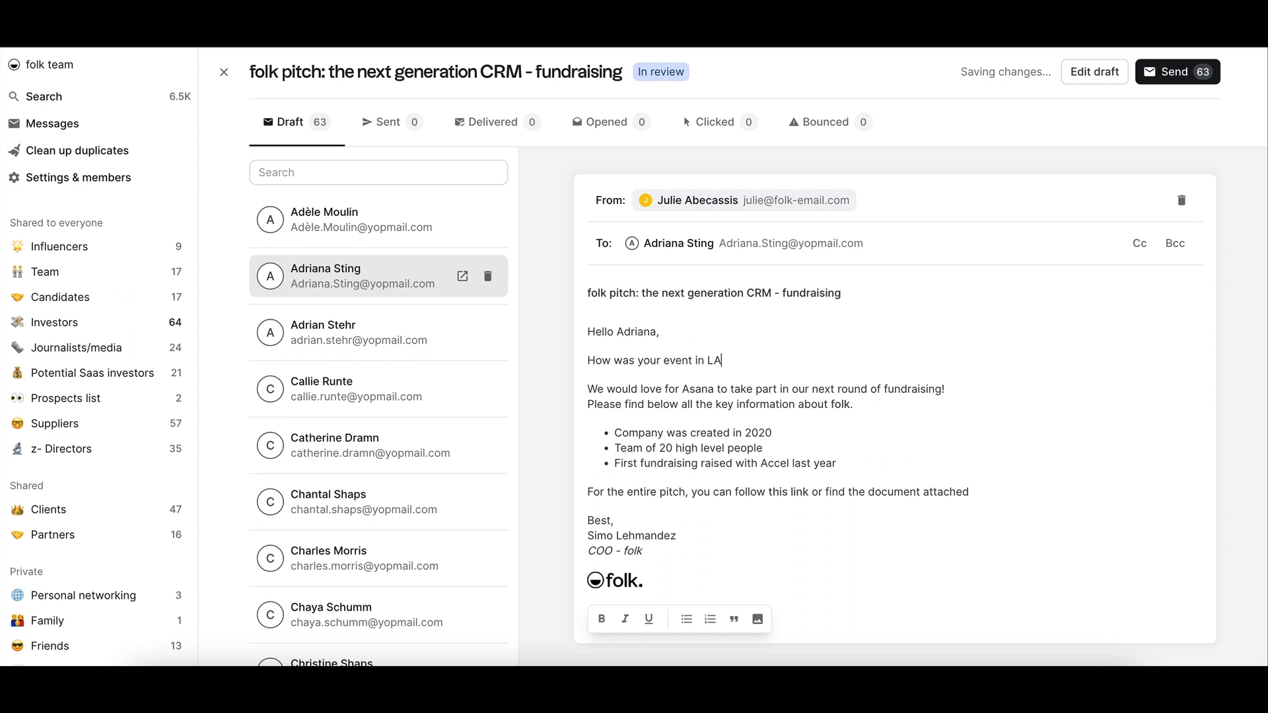
pyautogui.write('?')
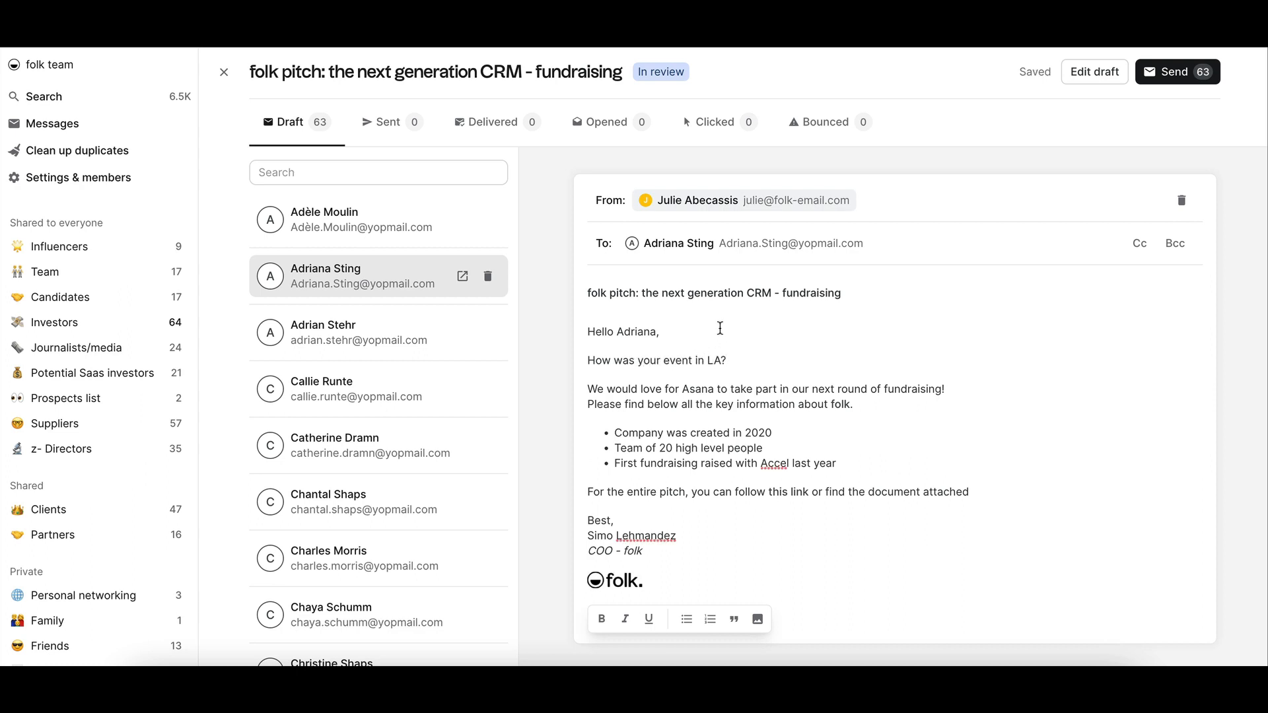
pyautogui.moveTo(238, 79)
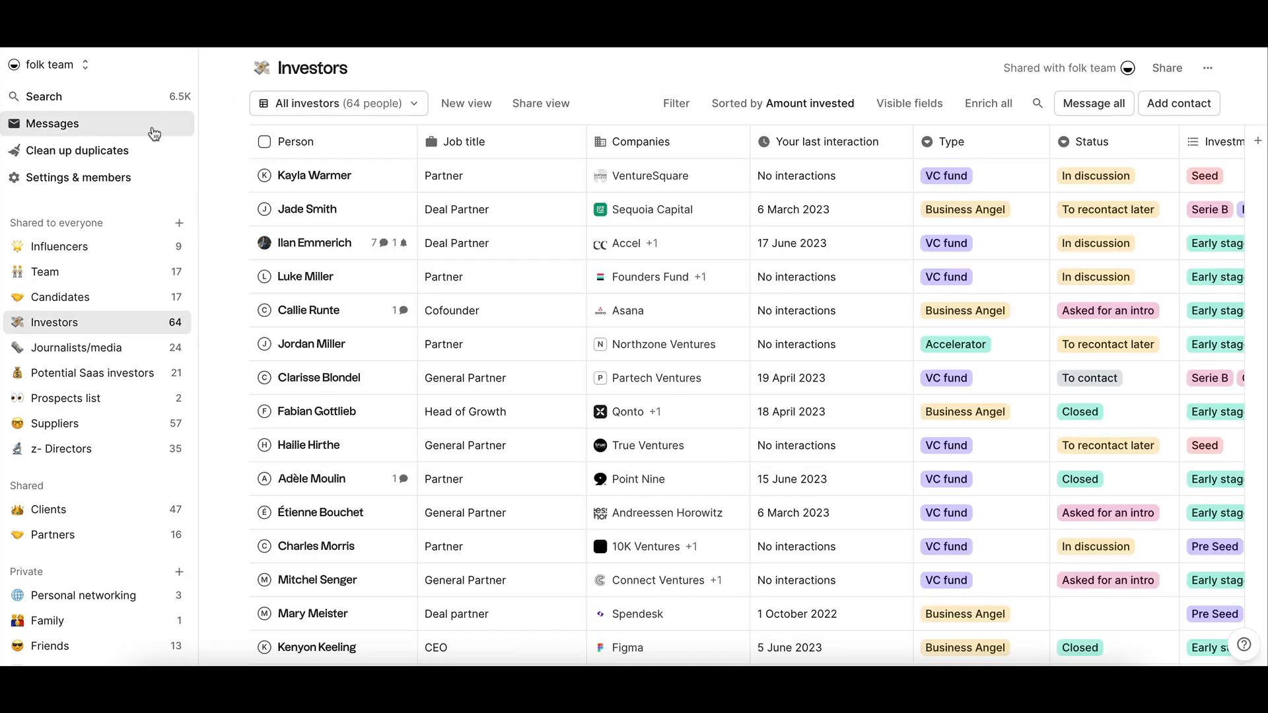
# Reopen the 63-message fundraising campaign from Messages.
pyautogui.click(54, 123)
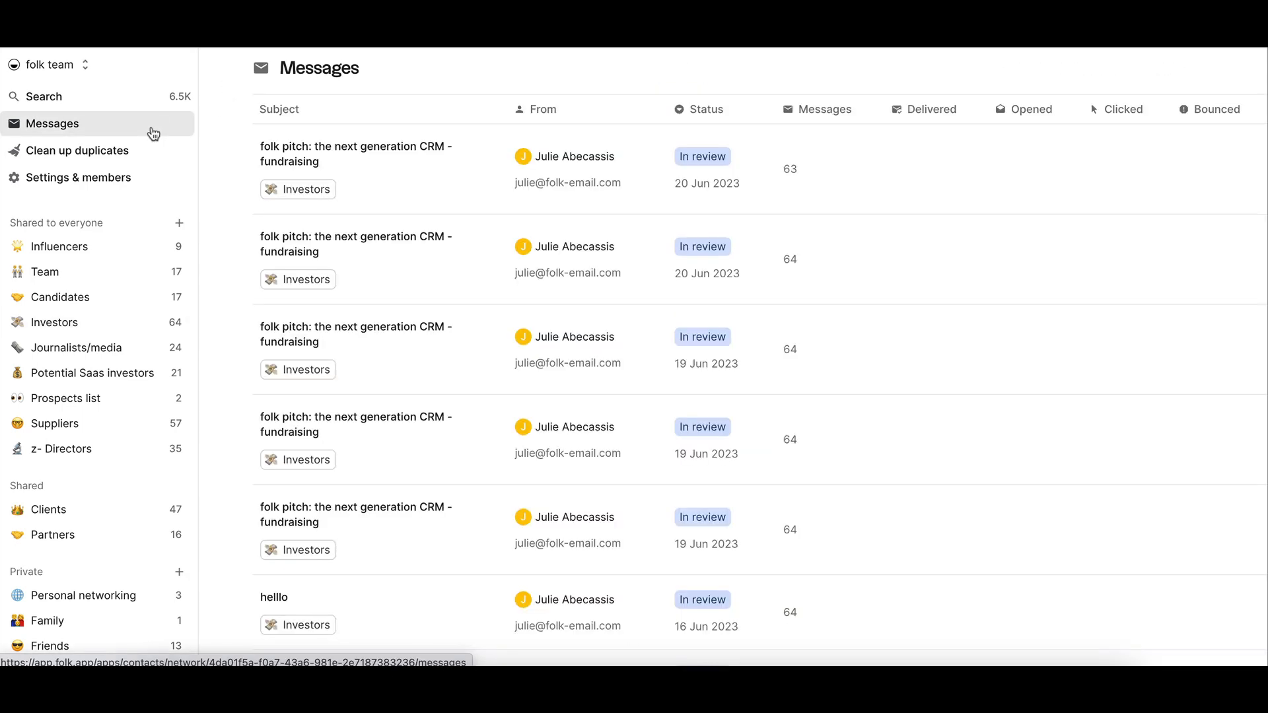
pyautogui.click(354, 168)
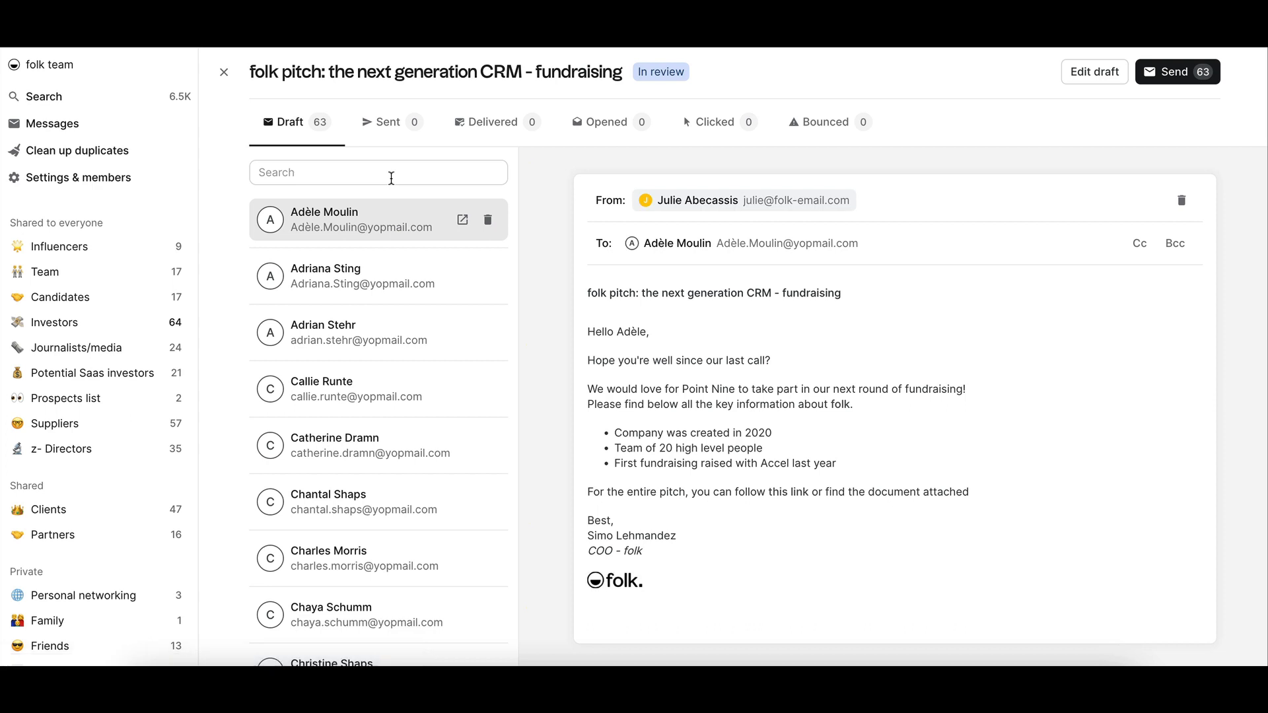
pyautogui.moveTo(1160, 87)
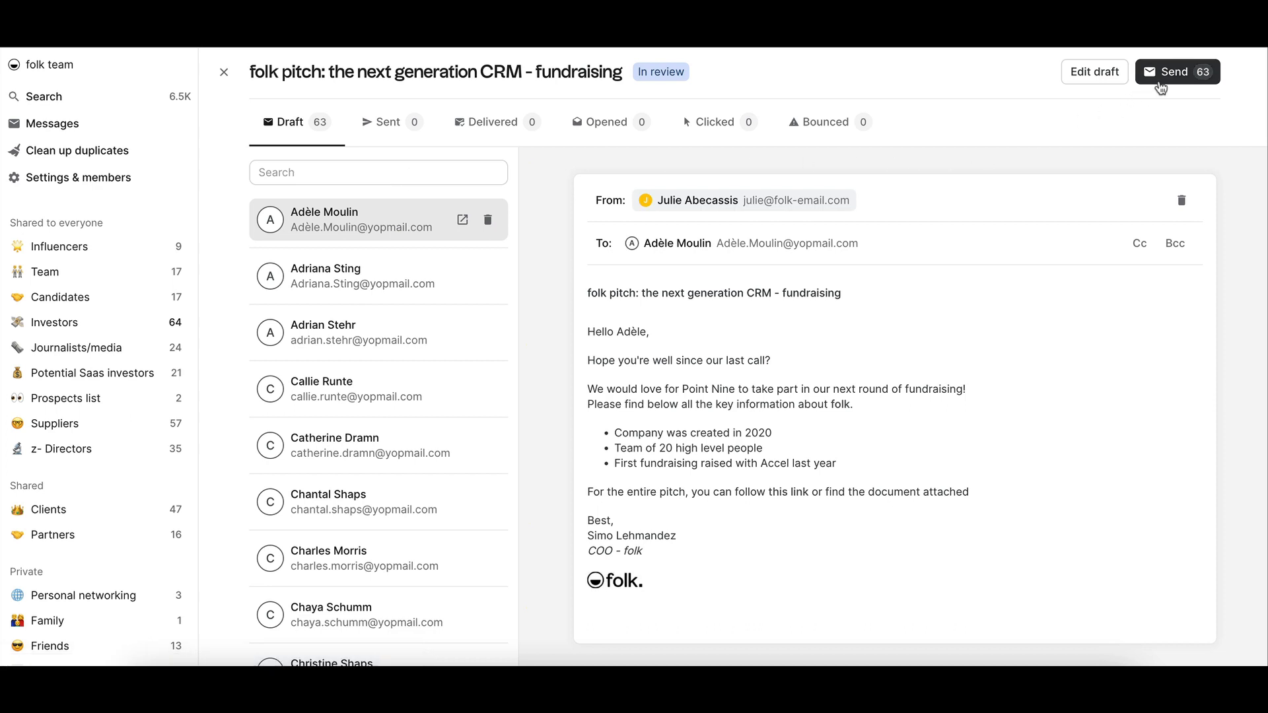
pyautogui.click(1178, 71)
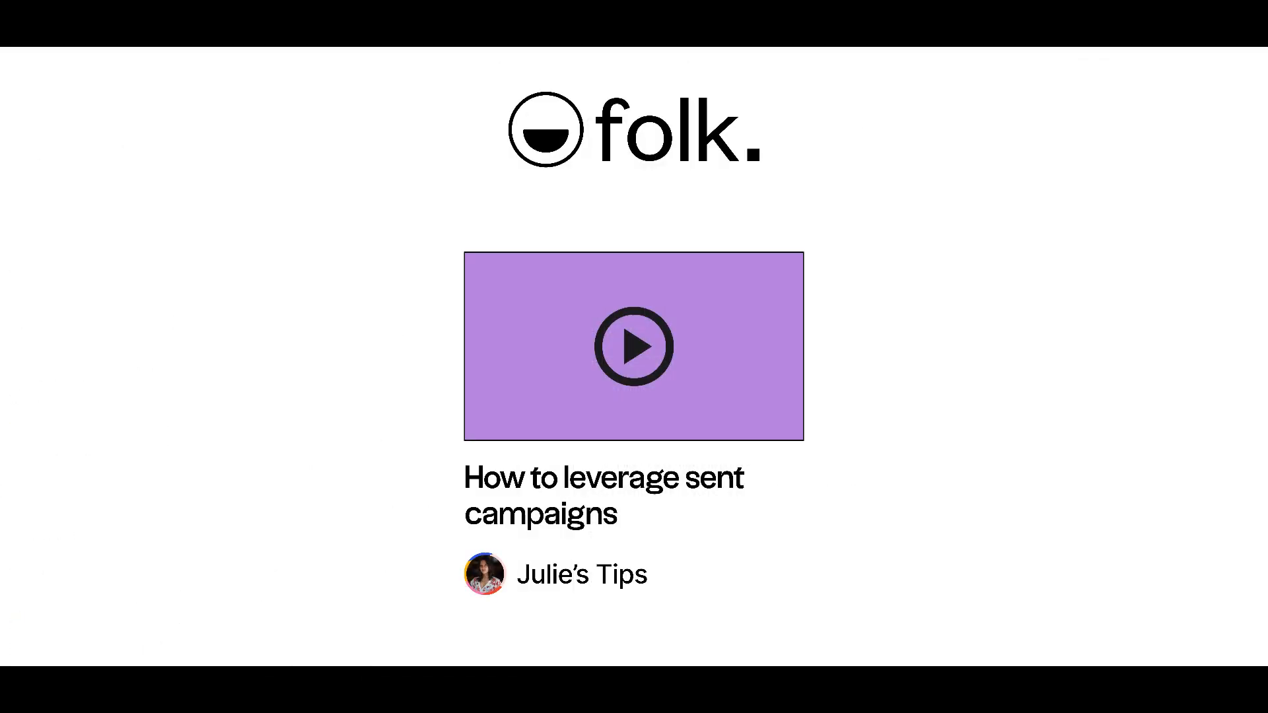